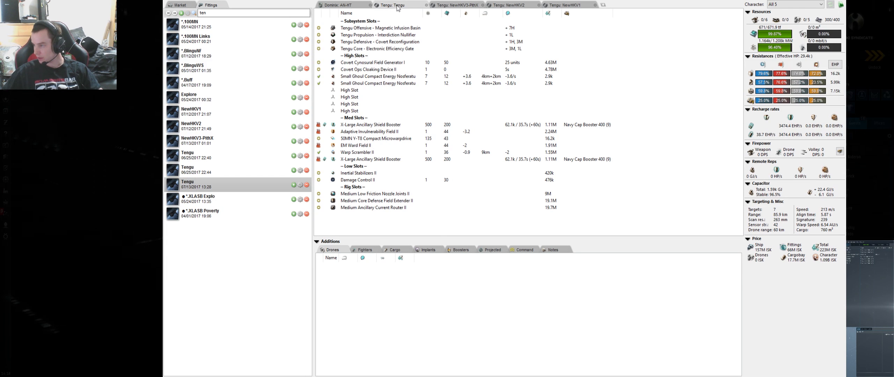
# - Review the X-Large Ancillary Shield Booster, EM Ward Field II, 50MN microwarpdrive and Inertial Stabilizers II
pyautogui.click(370, 124)
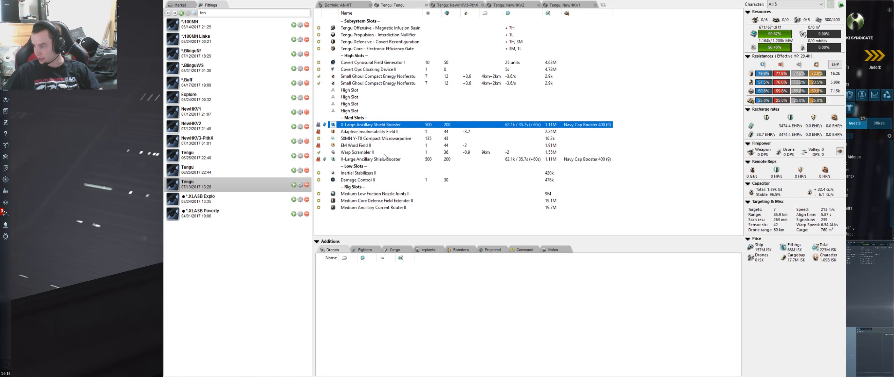
pyautogui.click(354, 144)
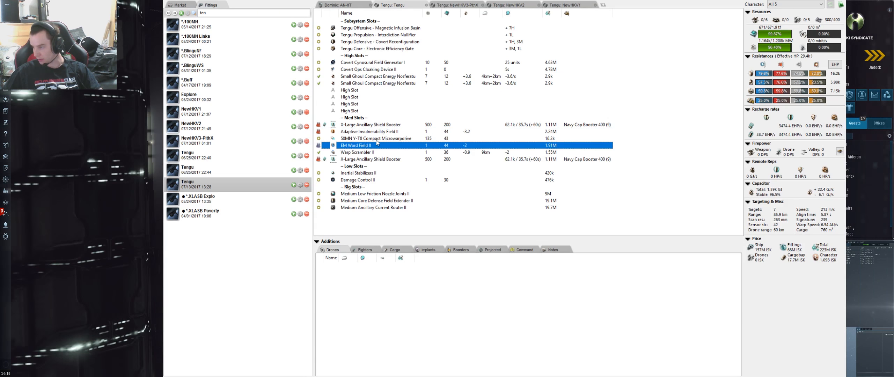
pyautogui.click(376, 138)
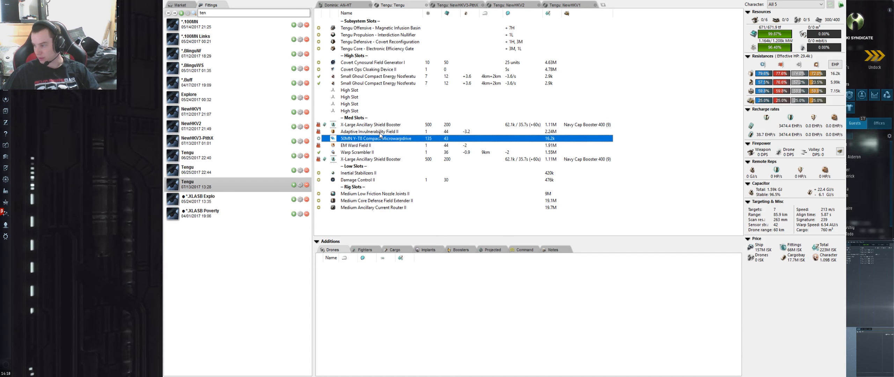
pyautogui.click(371, 172)
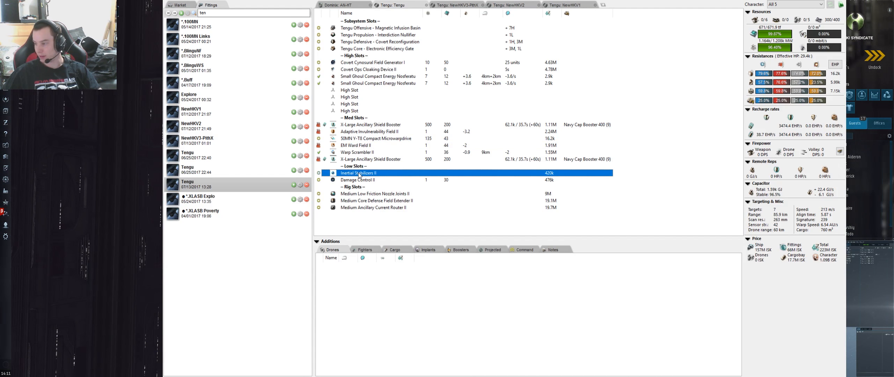
# - Review the three rigs: Low Friction Nozzle Joints, Core Defense Field Extender and Ancillary Current Router
pyautogui.click(377, 193)
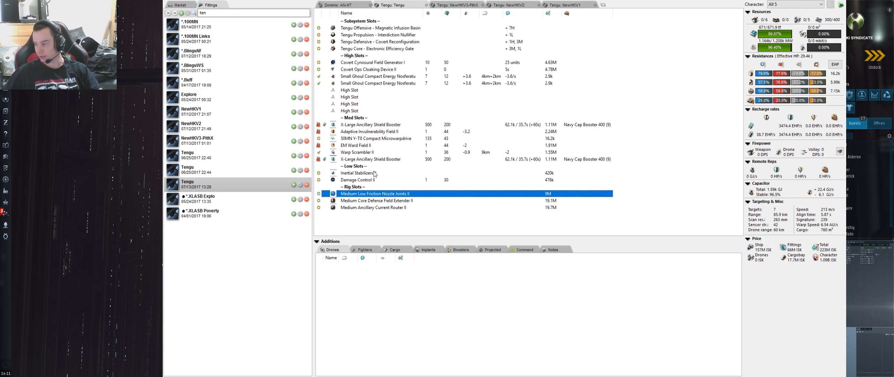
pyautogui.click(376, 201)
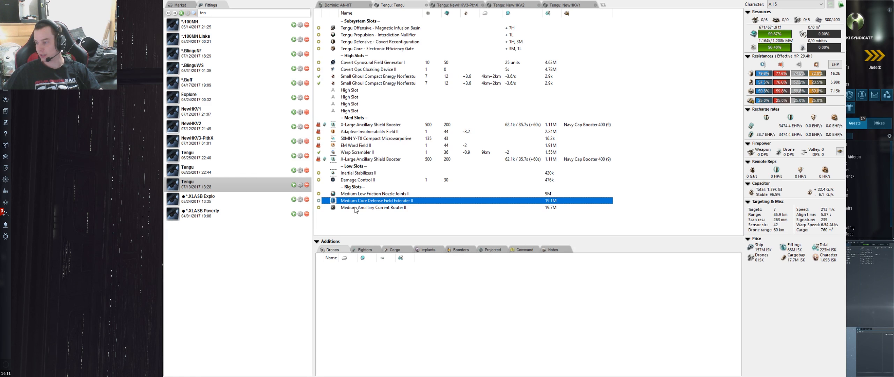
pyautogui.click(374, 207)
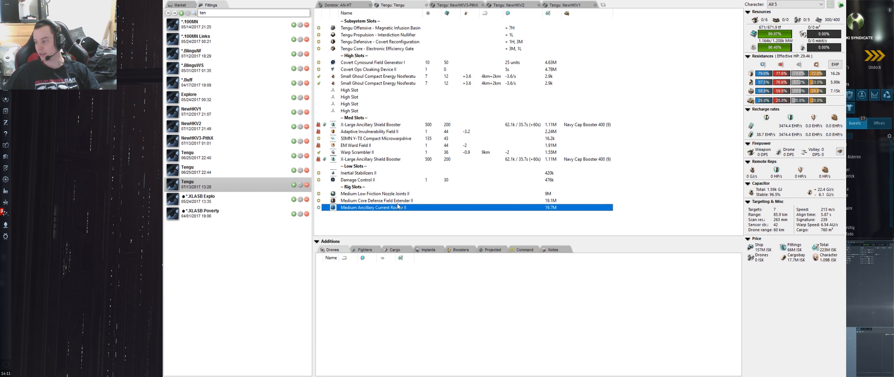
# - Return to the shield booster, then show the fit's cargo contents
pyautogui.click(371, 124)
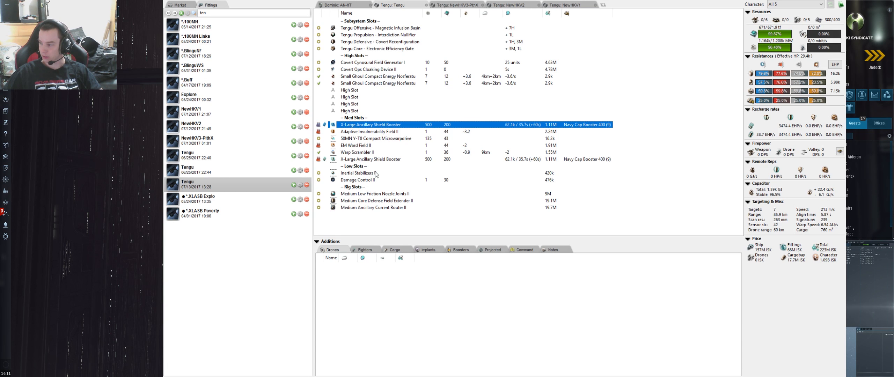
pyautogui.click(371, 159)
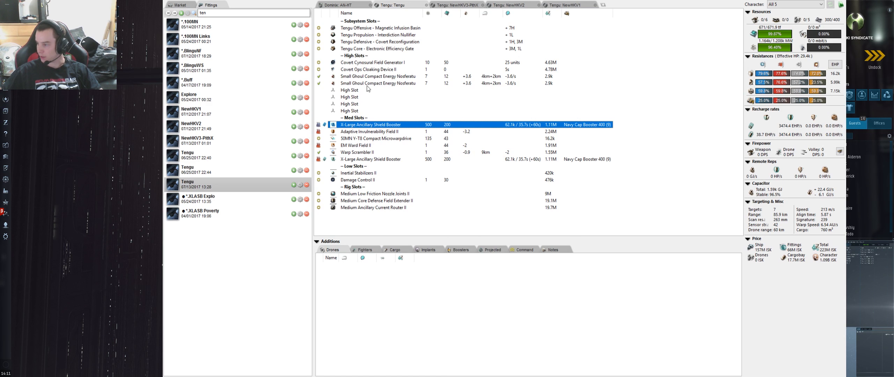
pyautogui.moveTo(392, 118)
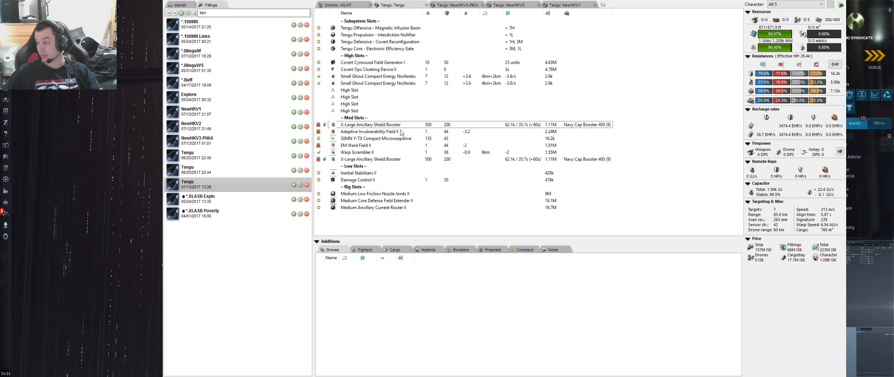
pyautogui.click(394, 249)
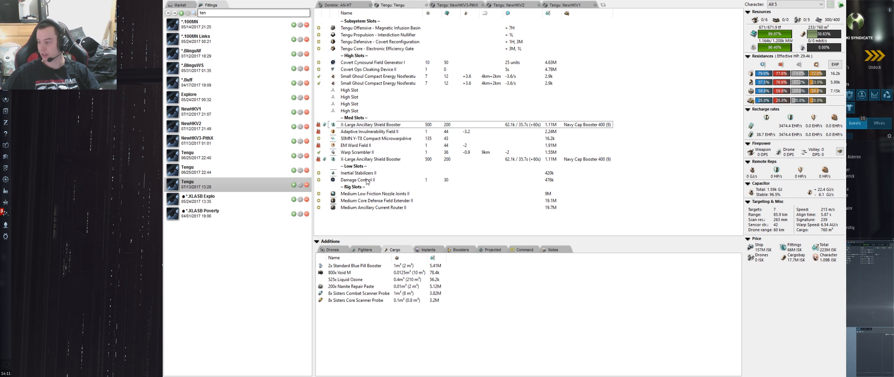
# - Search the implant market for 'em-' and add the 'Rogue' Evasive Maneuvering EM-705 implant to the fit
pyautogui.click(355, 266)
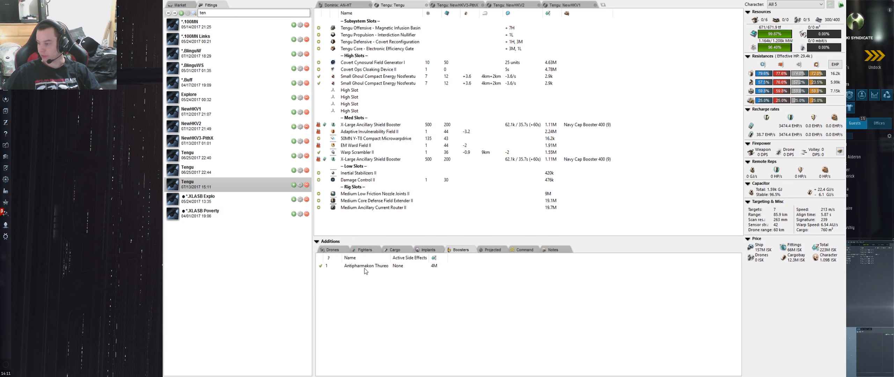
pyautogui.click(427, 249)
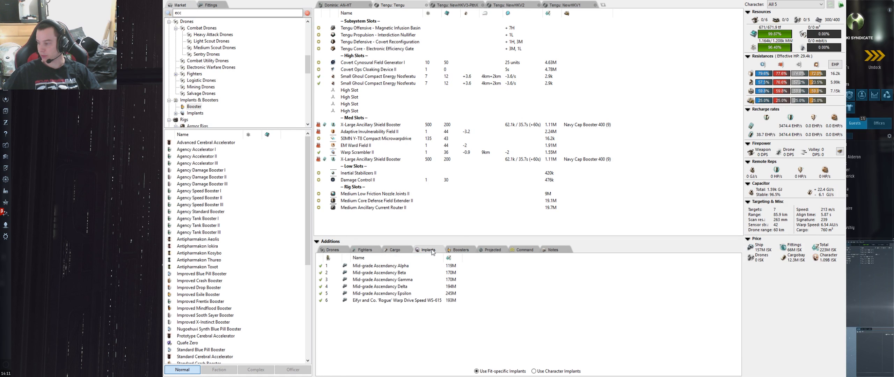
pyautogui.moveTo(432, 302)
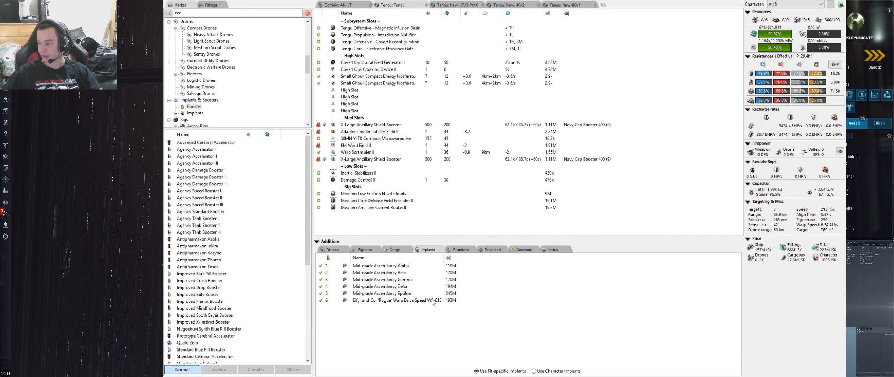
pyautogui.click(394, 301)
pyautogui.write('h')
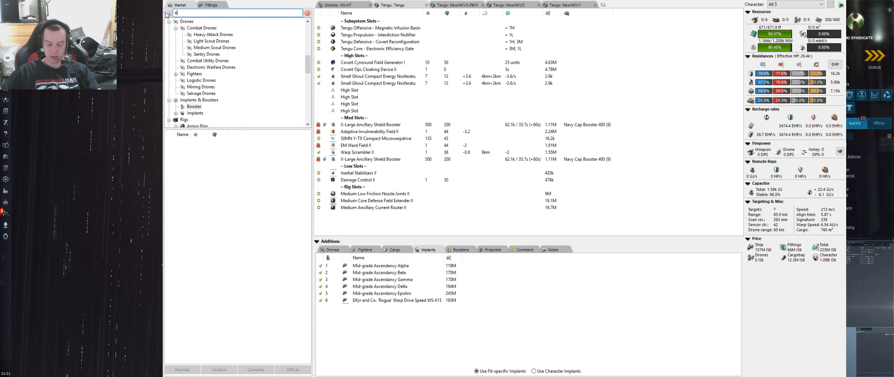
pyautogui.write('em-')
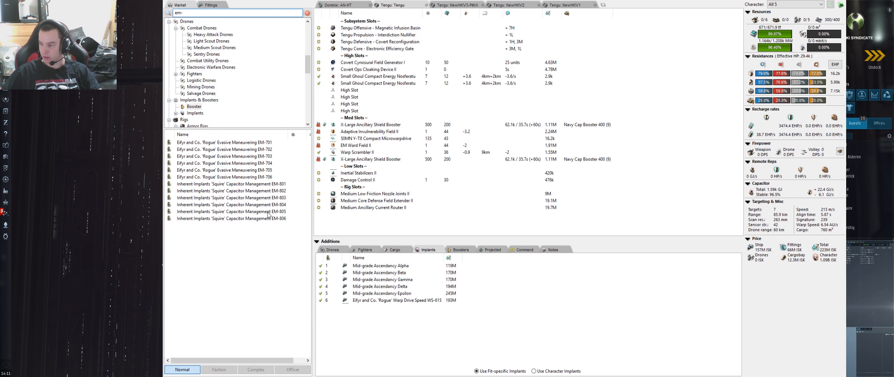
pyautogui.click(240, 169)
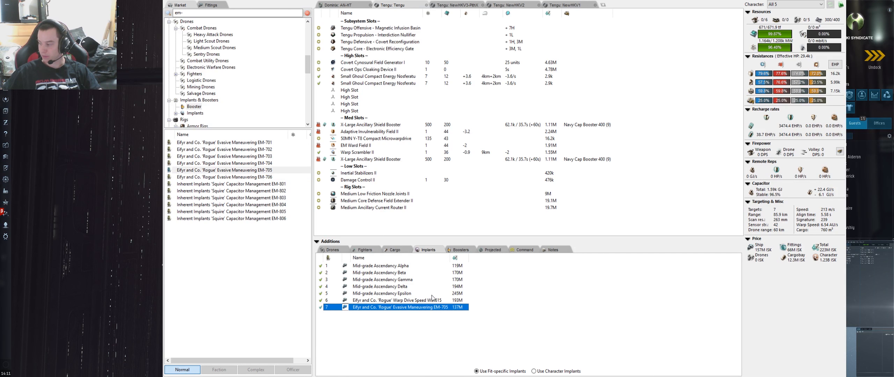
pyautogui.moveTo(826, 220)
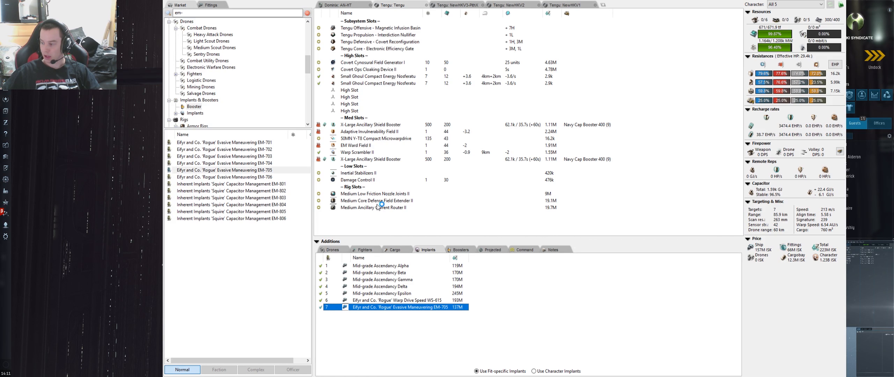
pyautogui.click(460, 249)
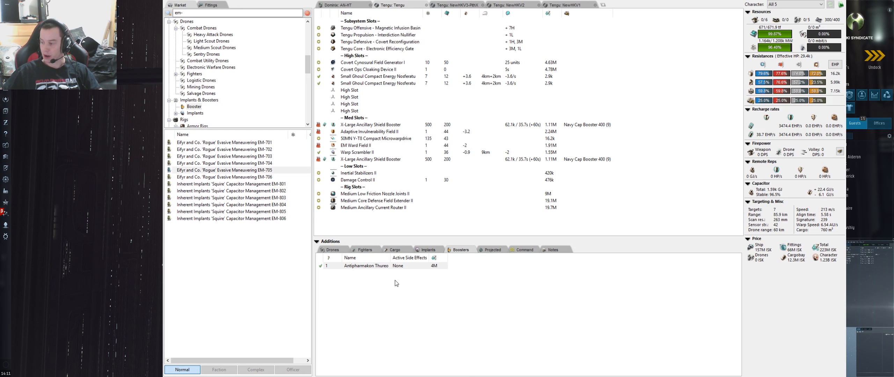
pyautogui.click(366, 266)
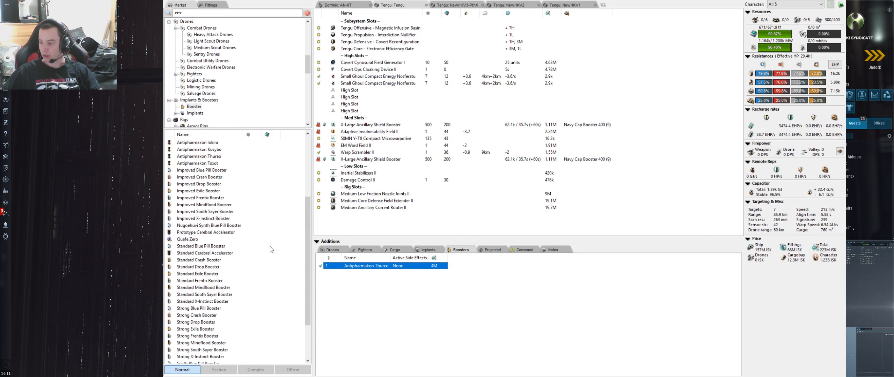
pyautogui.scroll(3)
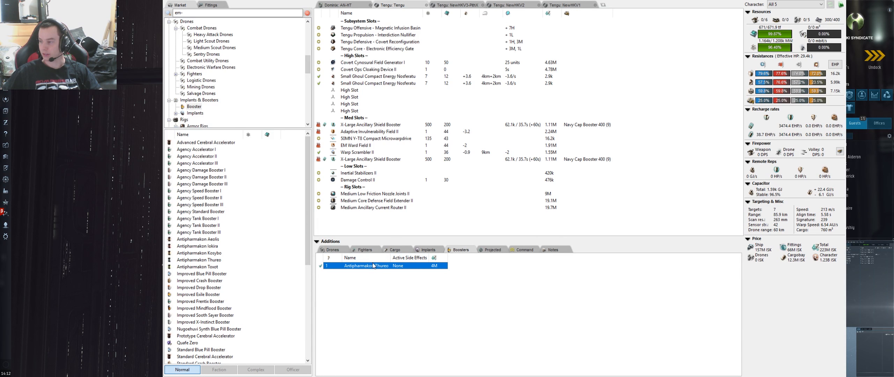
pyautogui.moveTo(519, 199)
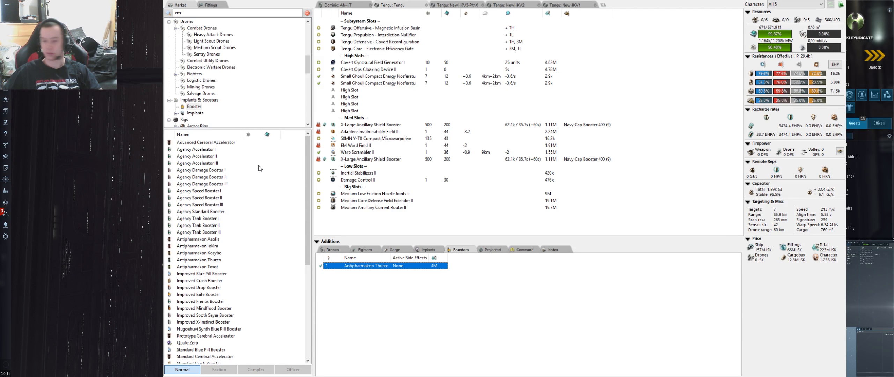
pyautogui.moveTo(382, 284)
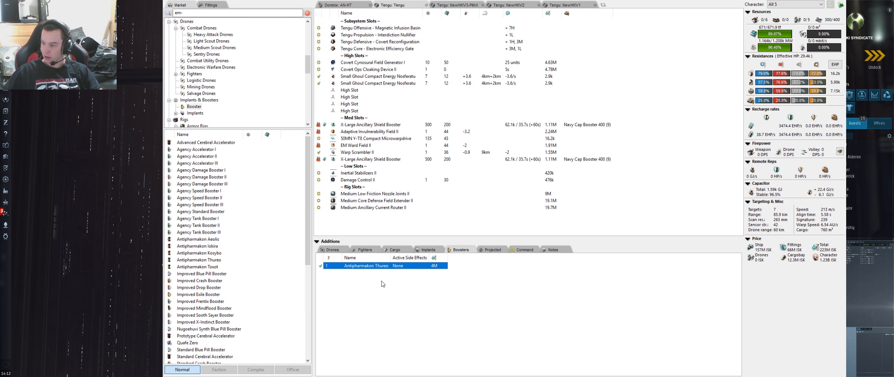
pyautogui.moveTo(354, 272)
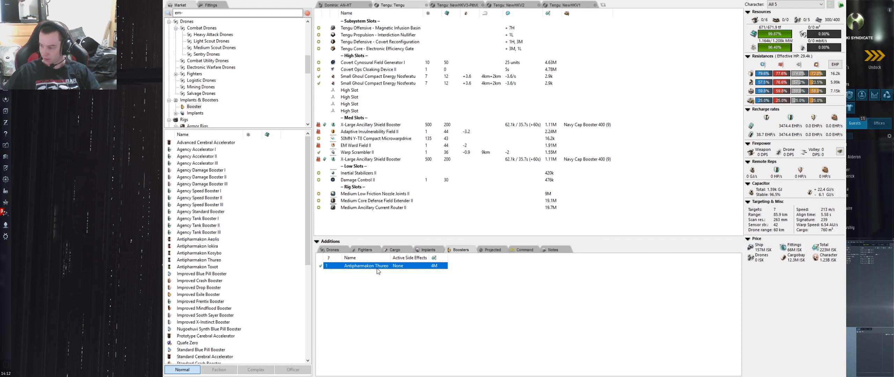
pyautogui.scroll(-3)
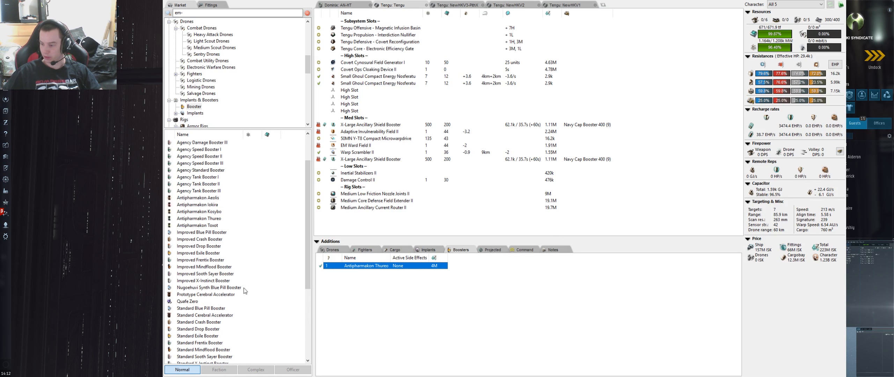
pyautogui.click(210, 288)
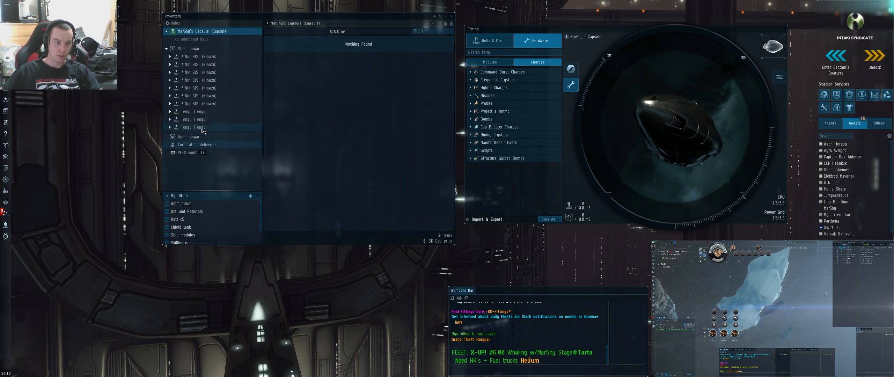
# - Board the Tengu from the ship hangar and view the Nidhoggur's fitting window
pyautogui.click(186, 119)
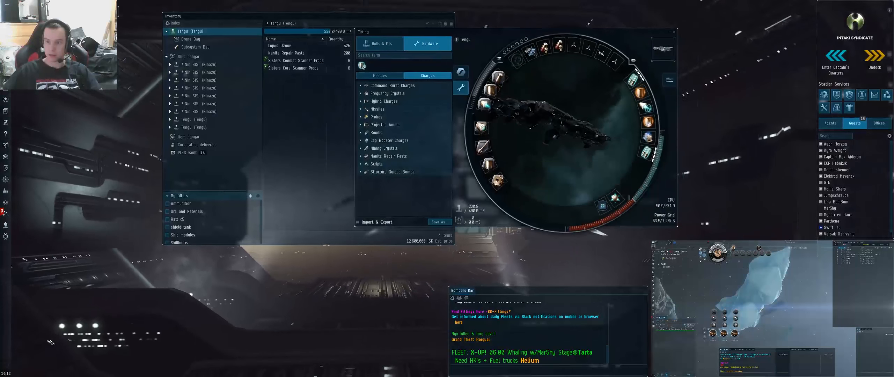
pyautogui.moveTo(649, 121)
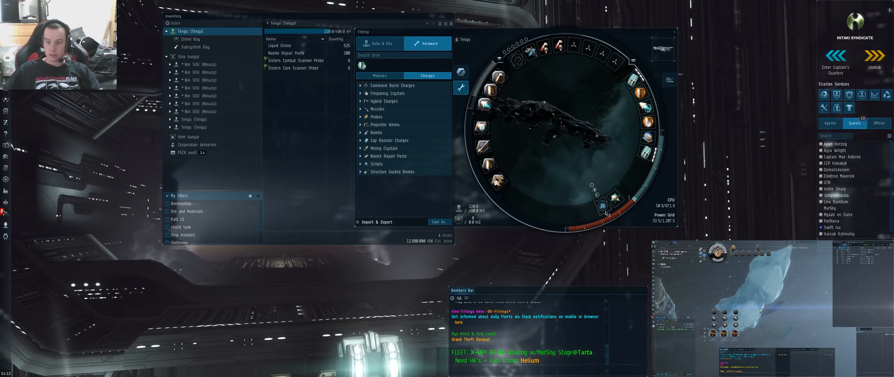
pyautogui.moveTo(483, 97)
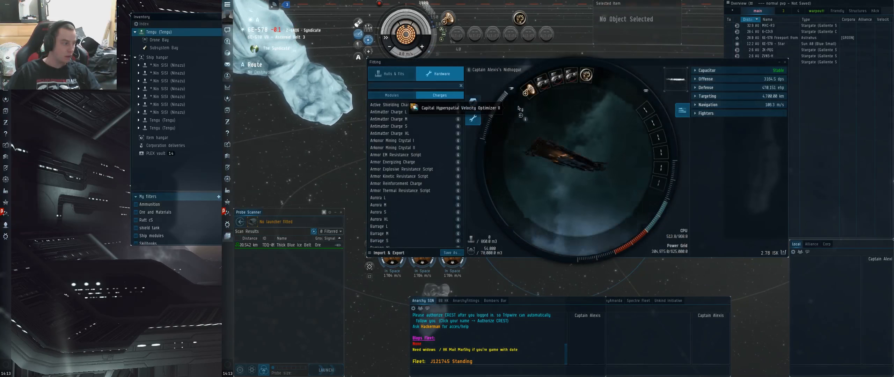
pyautogui.moveTo(625, 231)
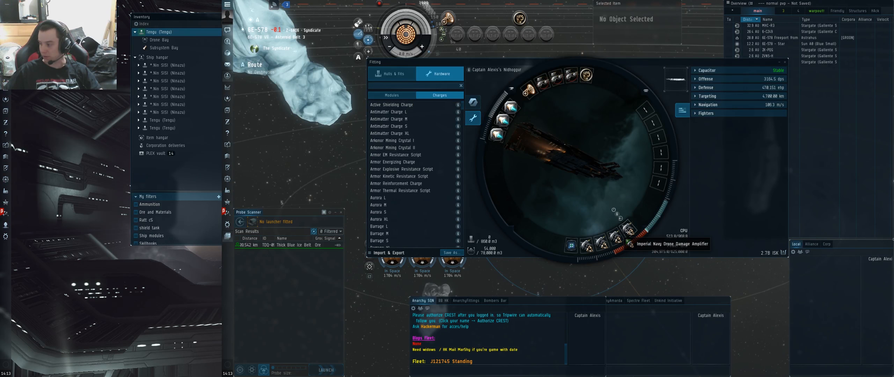
pyautogui.moveTo(573, 222)
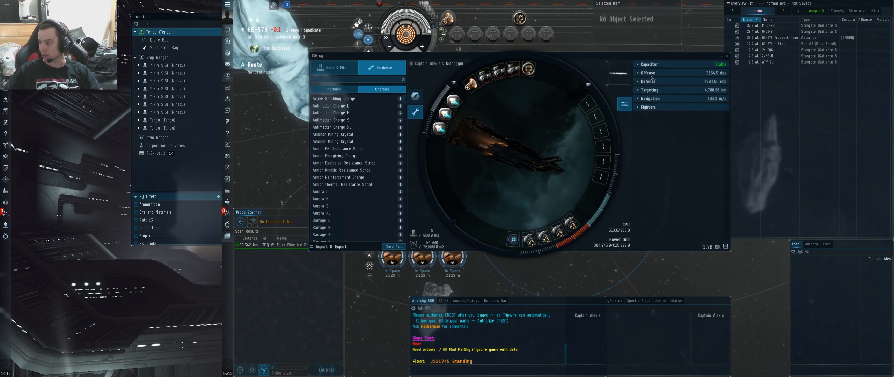
pyautogui.click(648, 73)
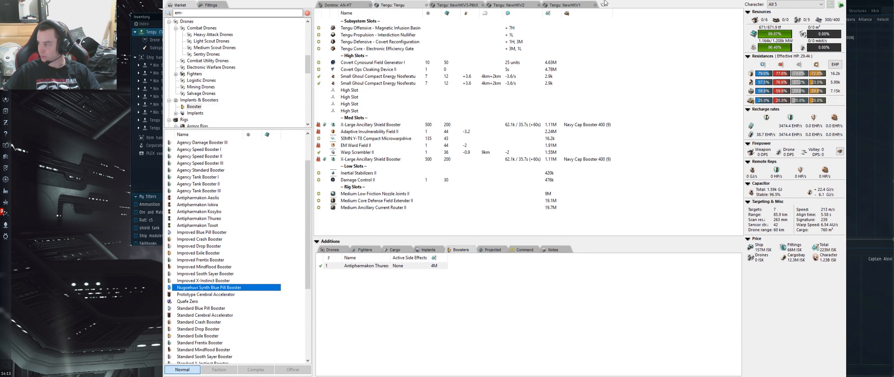
# - On the Nidhoggur fit, enable missile attacks for all three Templar II squadrons and pick an Imperial Navy Drone Damage Amplifier
pyautogui.click(610, 5)
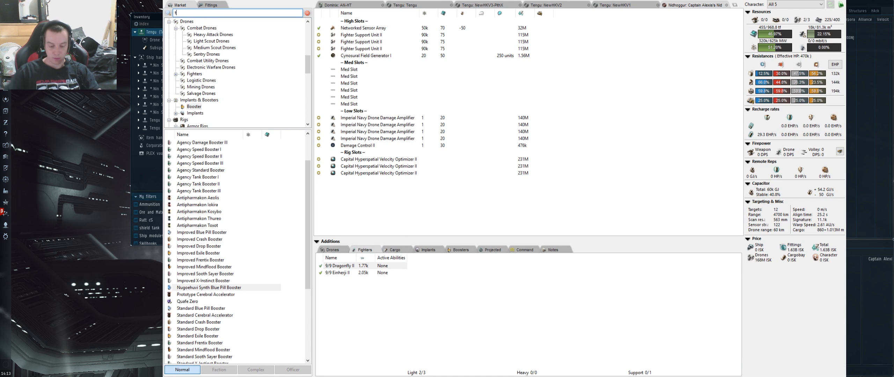
pyautogui.write('templa')
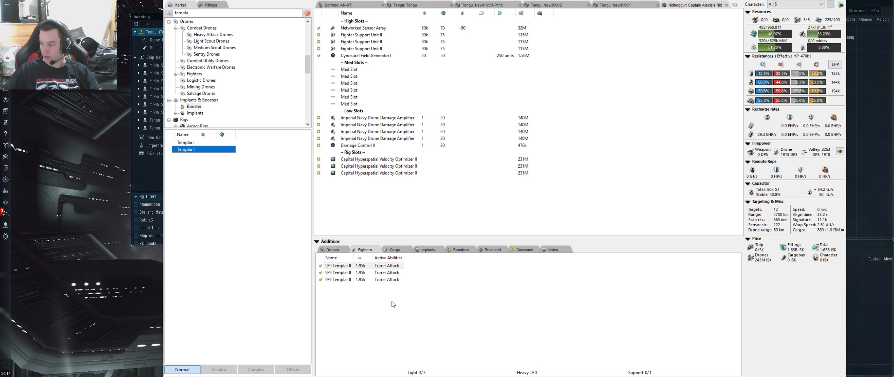
pyautogui.click(371, 265)
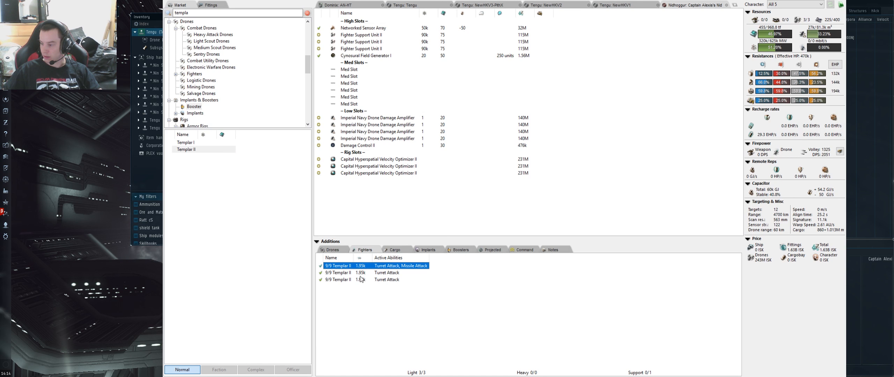
pyautogui.click(387, 273)
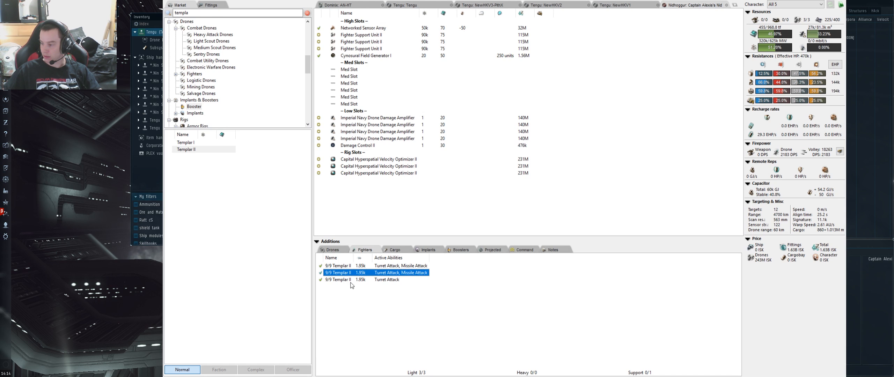
pyautogui.click(386, 279)
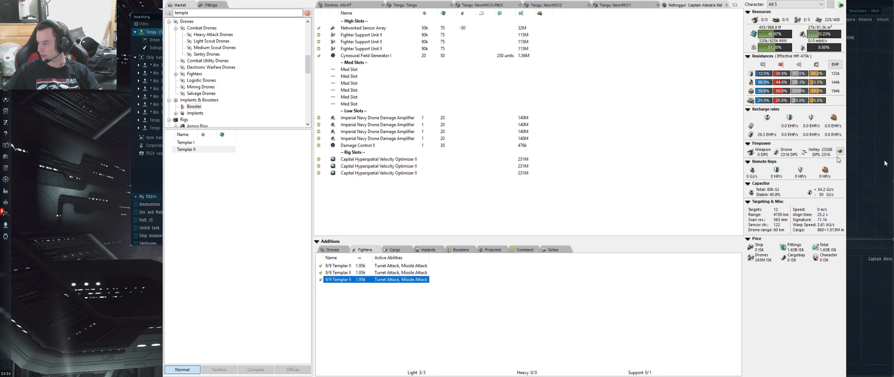
pyautogui.moveTo(417, 84)
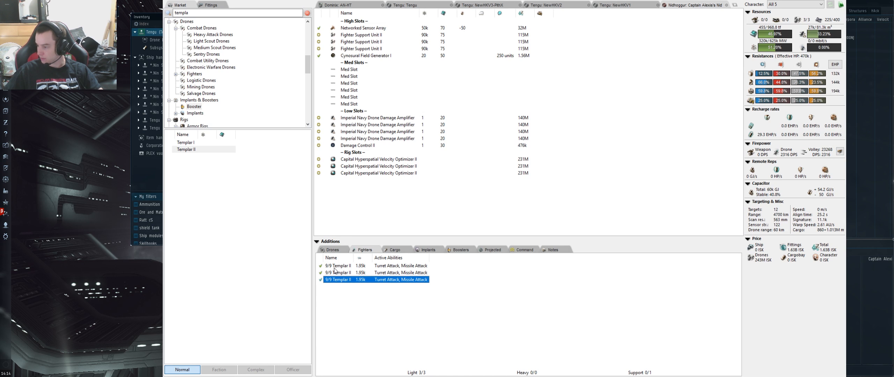
pyautogui.click(378, 124)
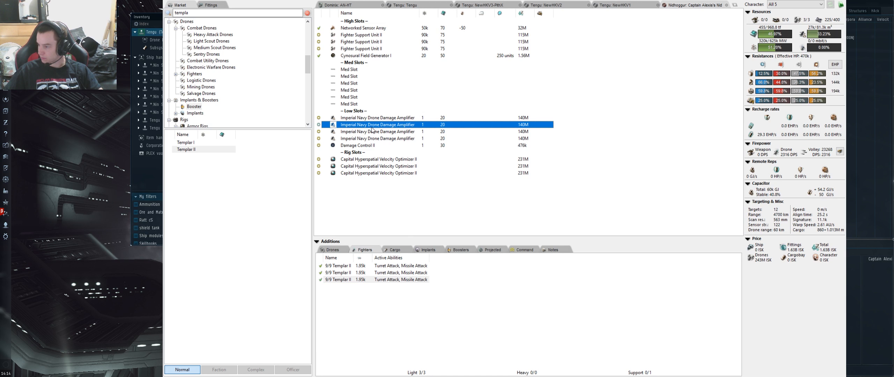
pyautogui.moveTo(538, 55)
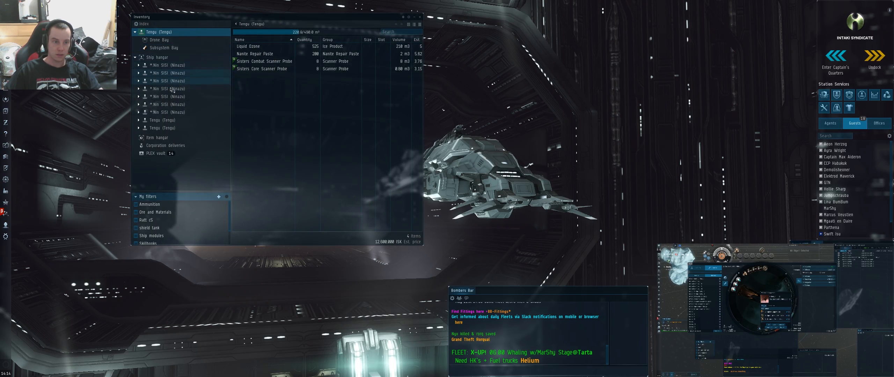
# - Load the Antipharmakon Thureo boosters from the item hangar into the Tengu's cargo and undock
pyautogui.click(156, 137)
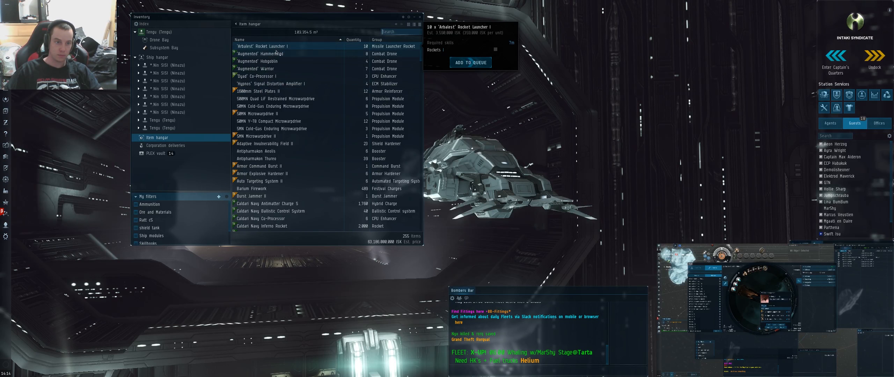
pyautogui.click(271, 159)
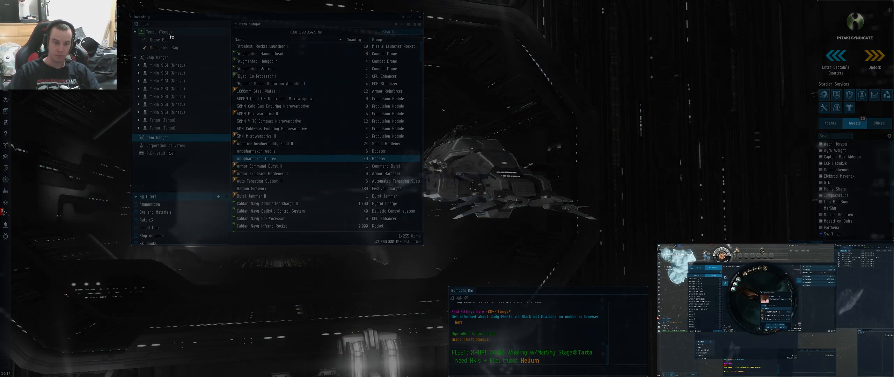
pyautogui.click(160, 31)
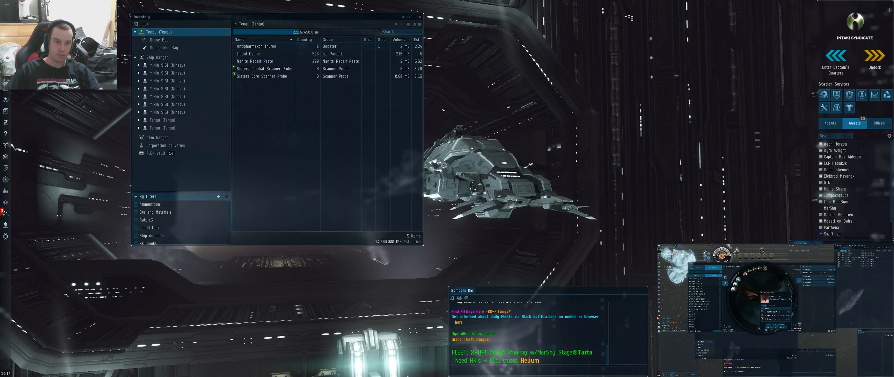
pyautogui.click(869, 59)
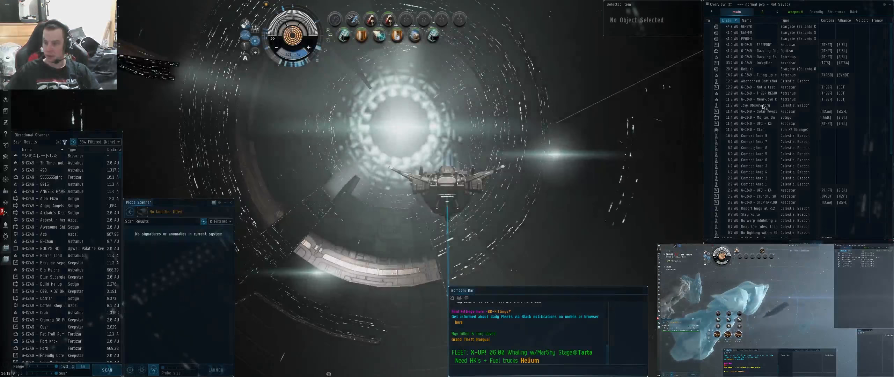
# - Warp to the stargate, then warp the Tengu to the Thick Blue Ice Belt probe result
pyautogui.click(746, 27)
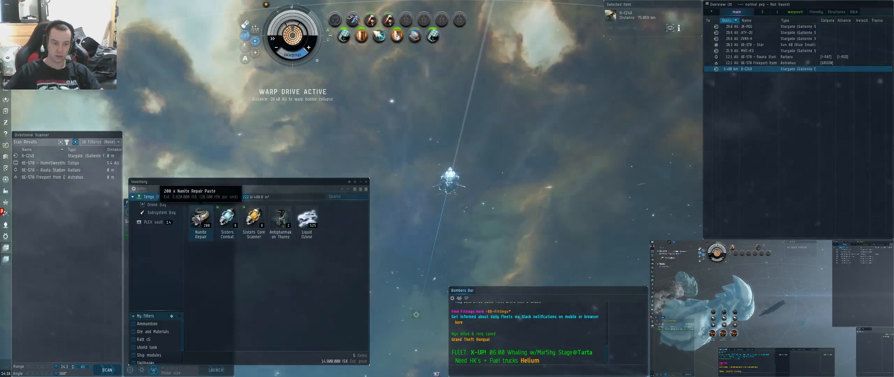
pyautogui.rightClick(279, 219)
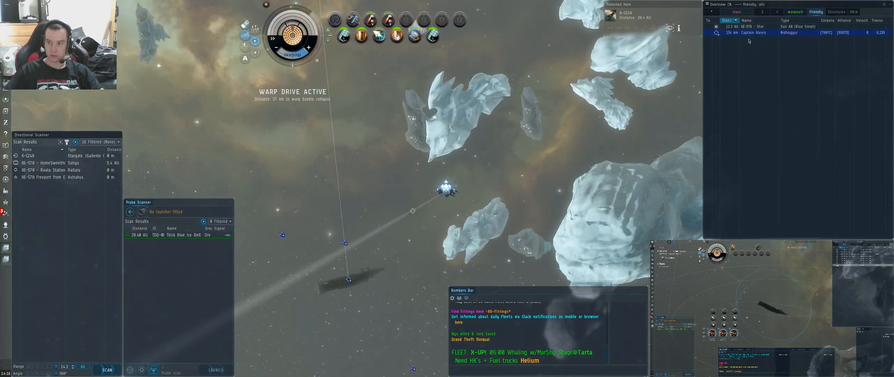
# - Target the Nidhoggur carrier, then leave it and head back to the station
pyautogui.click(753, 32)
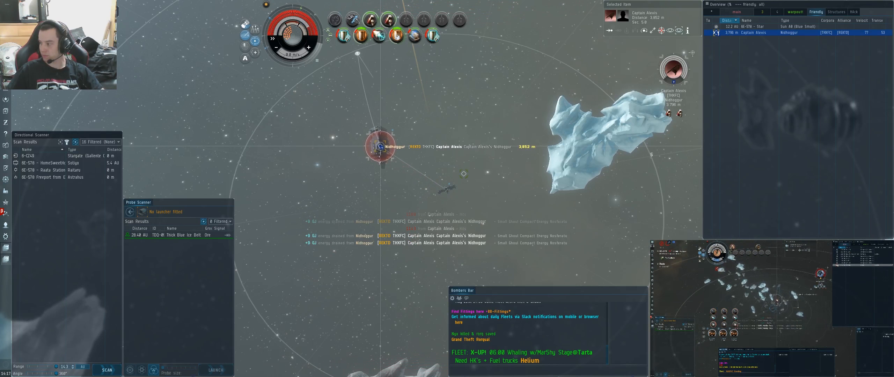
pyautogui.click(737, 12)
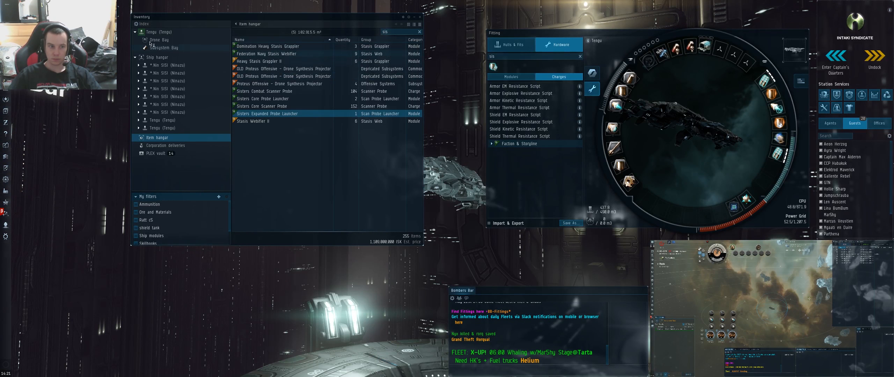
# - Check the Tengu's cargo holds the Navy Cap Booster 400 charges and undock again
pyautogui.click(153, 31)
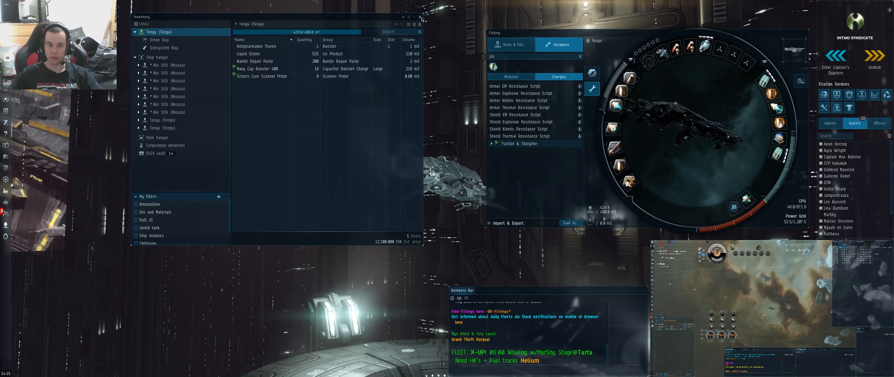
pyautogui.click(874, 59)
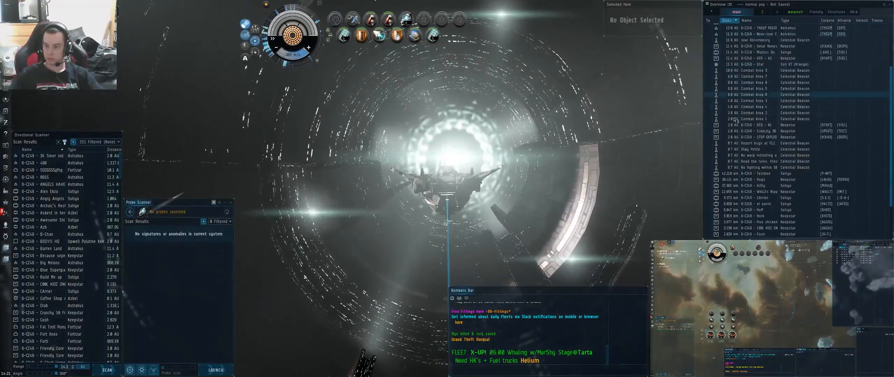
# - Warp to the BE-S78 stargate and jump the Tengu through it
pyautogui.click(770, 234)
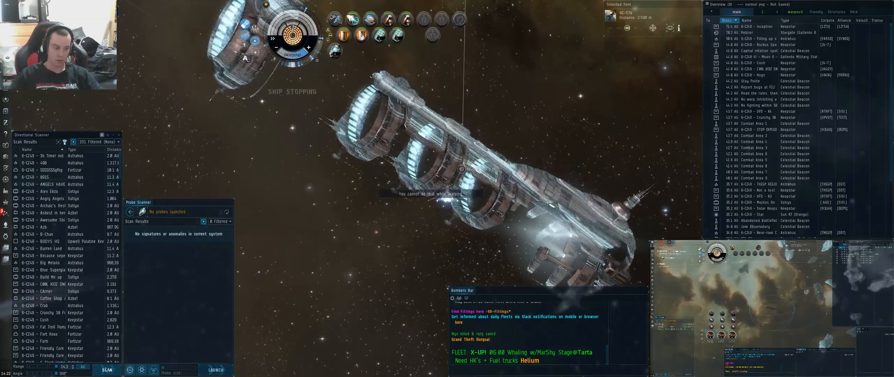
pyautogui.click(107, 370)
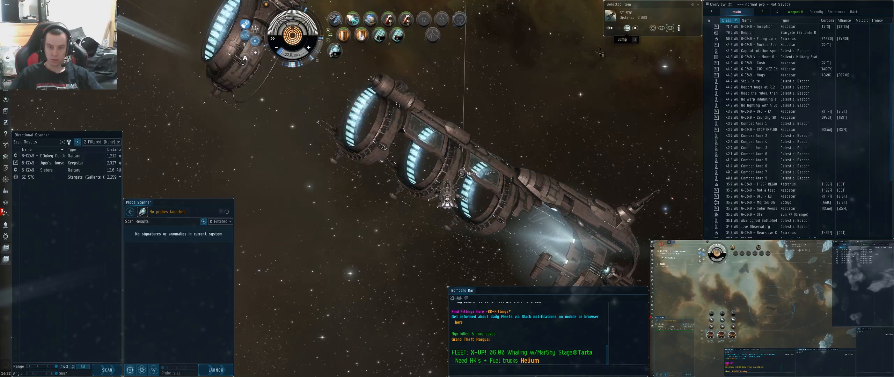
pyautogui.click(621, 39)
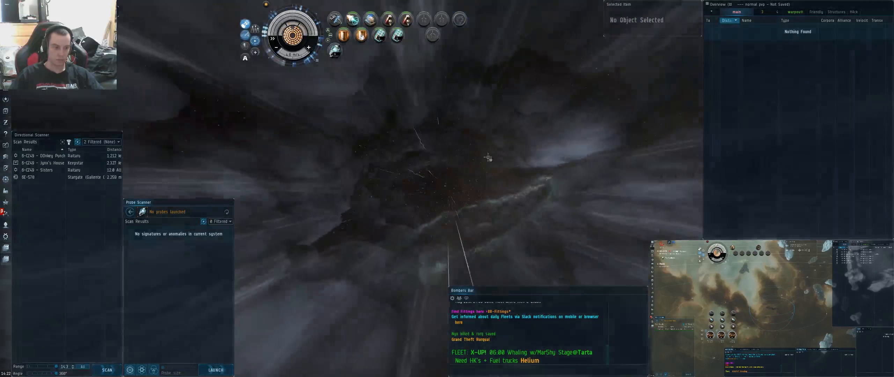
# - Launch scanner probes from the system map and warp to the probed Nidhoggur
pyautogui.click(230, 220)
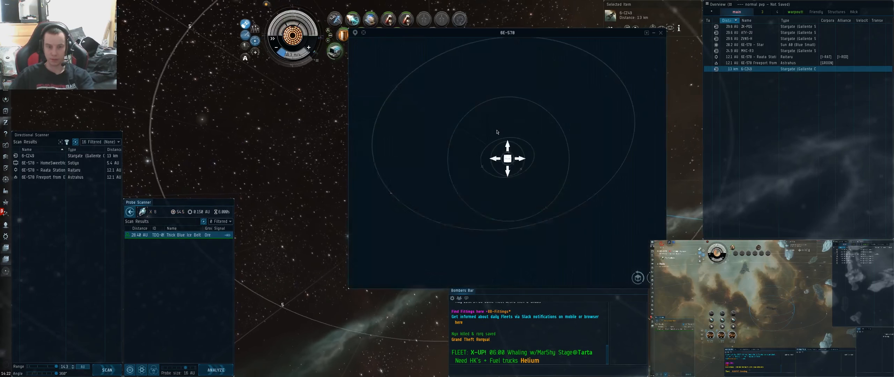
pyautogui.click(107, 370)
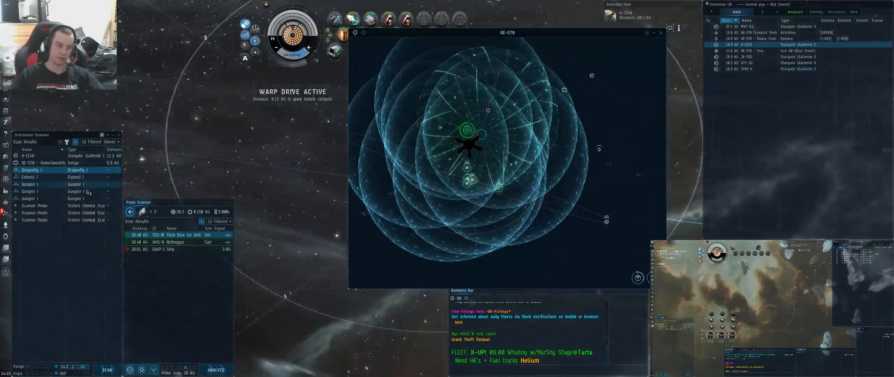
pyautogui.click(107, 369)
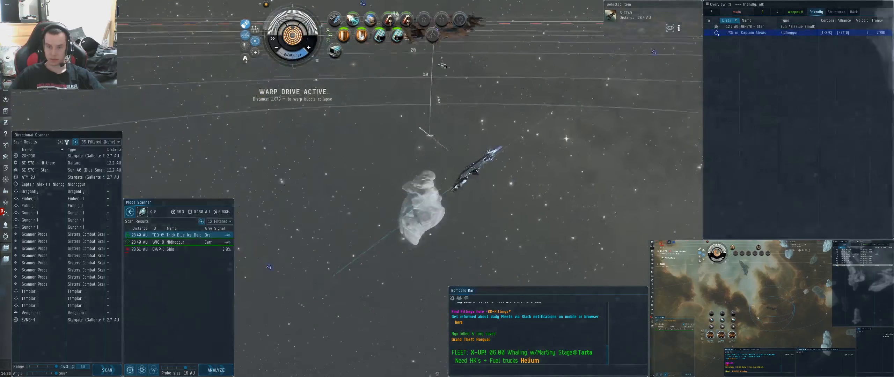
# - Re-target the Nidhoggur, then warp to within 0 m of the 28.4 AU 6-CZ49 stargate
pyautogui.click(454, 125)
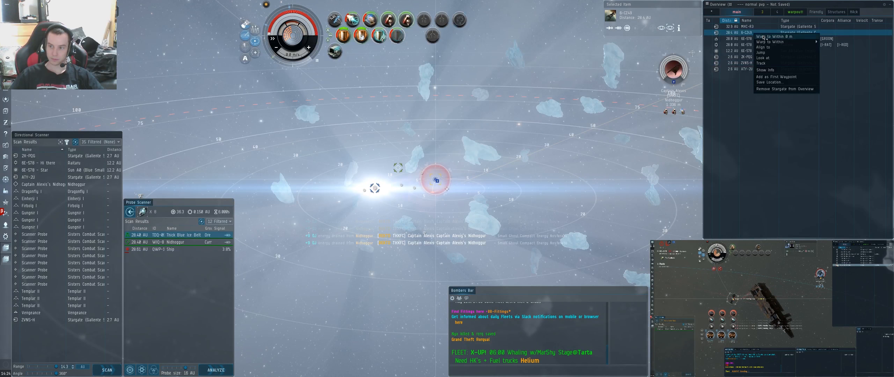
pyautogui.click(774, 37)
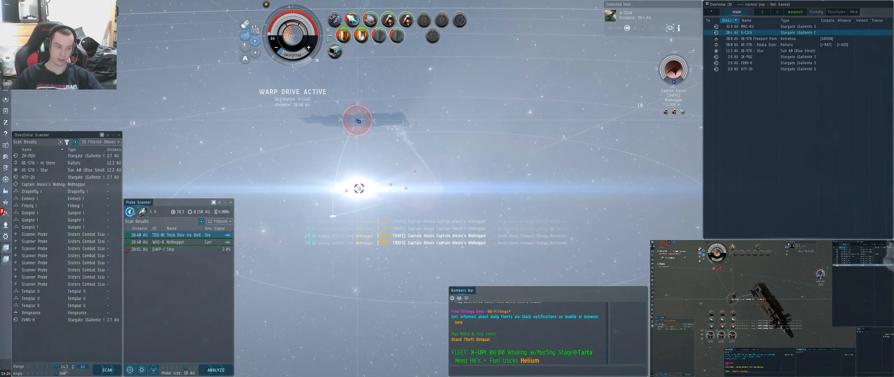